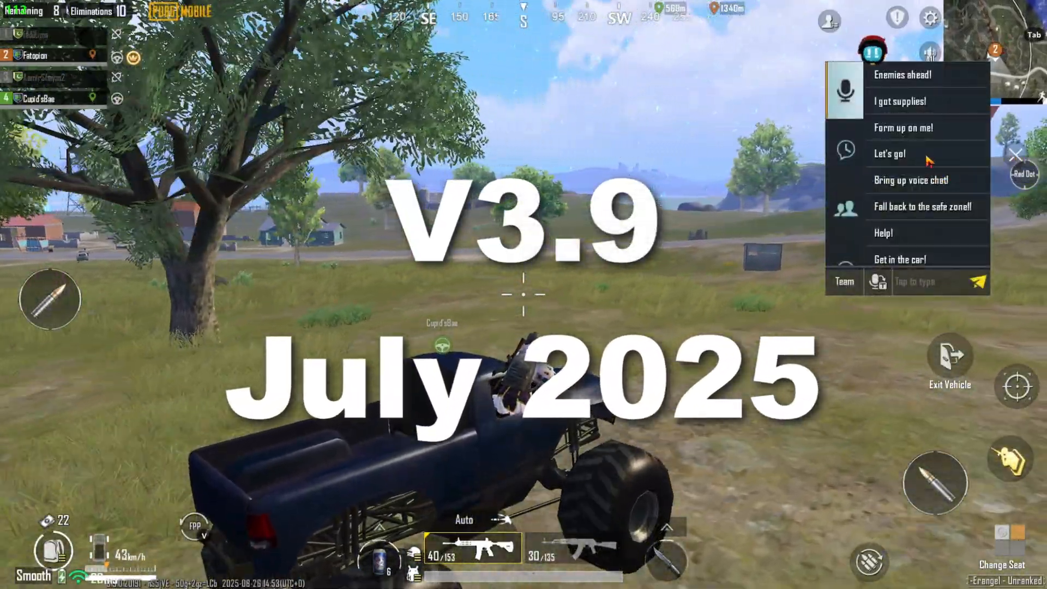
Dismiss the PUBG Mobile intro and minimize GameLoop to reveal the Windows desktop
click(890, 154)
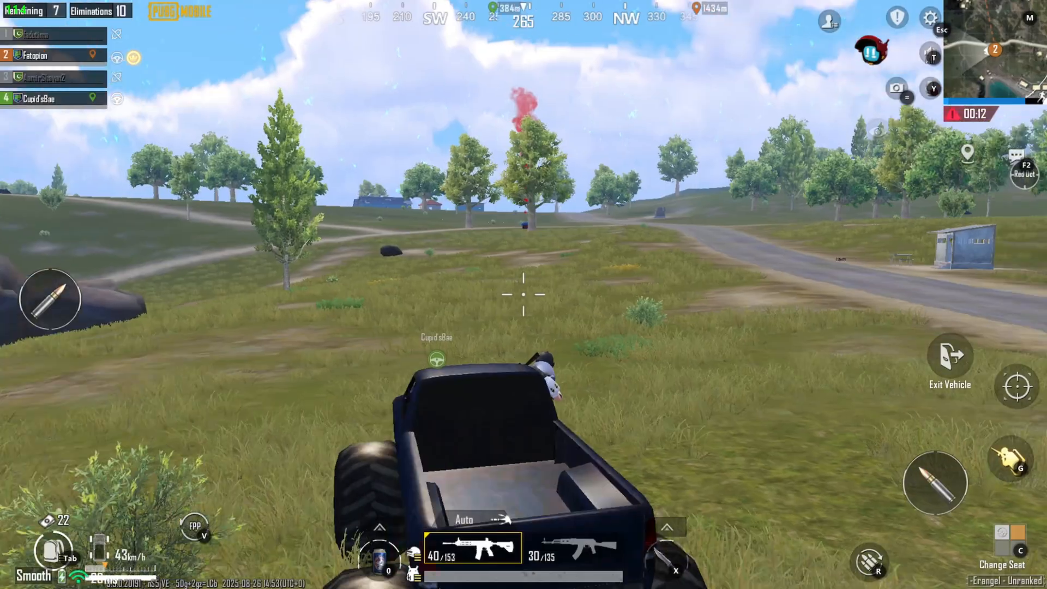
click(872, 52)
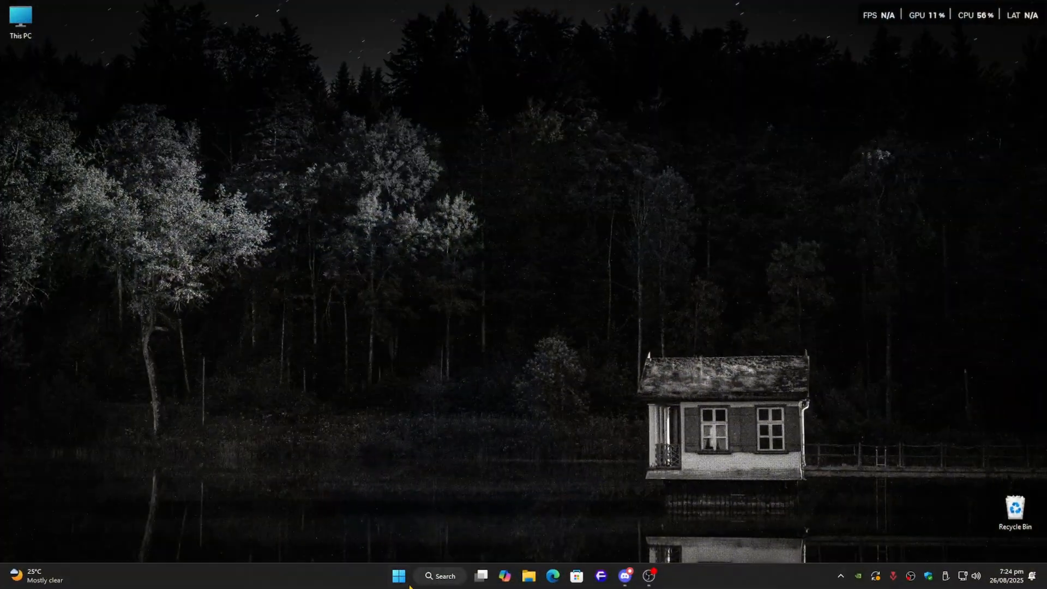
Open Windows Settings to Gaming > Game Mode and its related Graphics settings
click(397, 576)
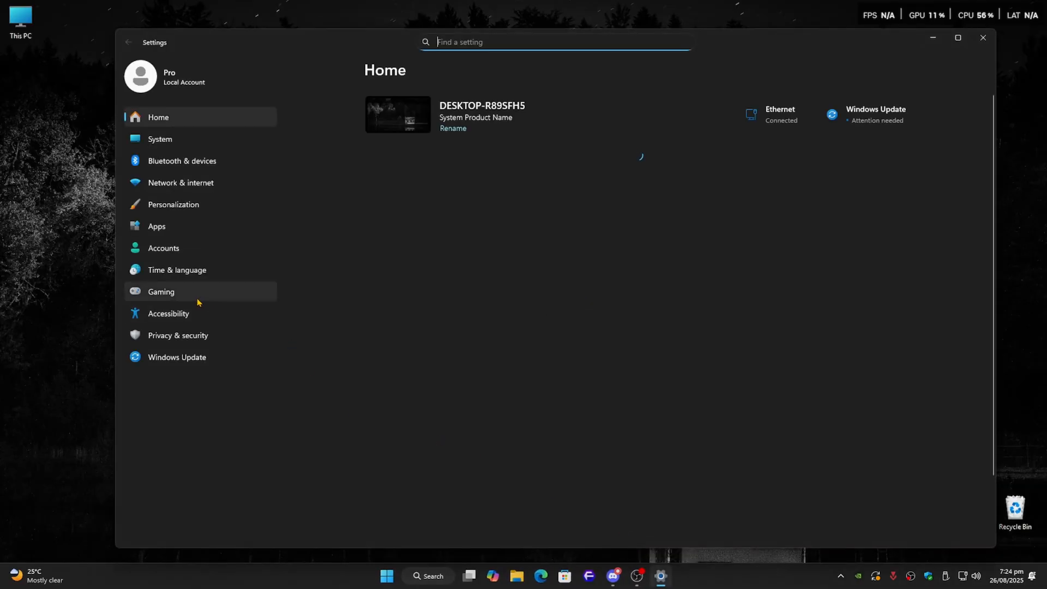
click(161, 292)
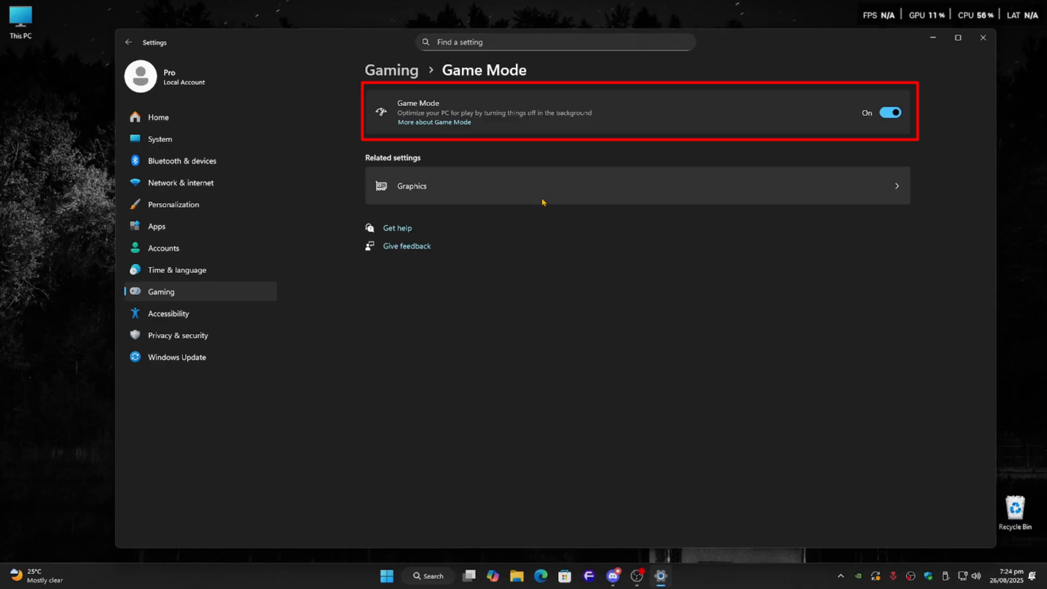
click(412, 186)
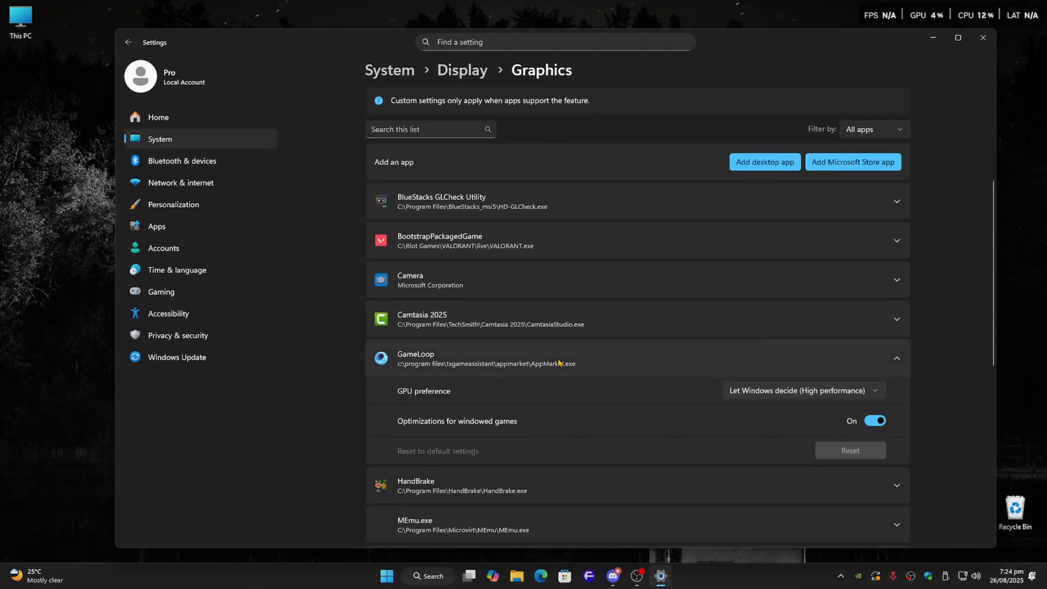
Set GameLoop's GPU preference to High Performance (NVIDIA GeForce RTX 3060)
click(804, 390)
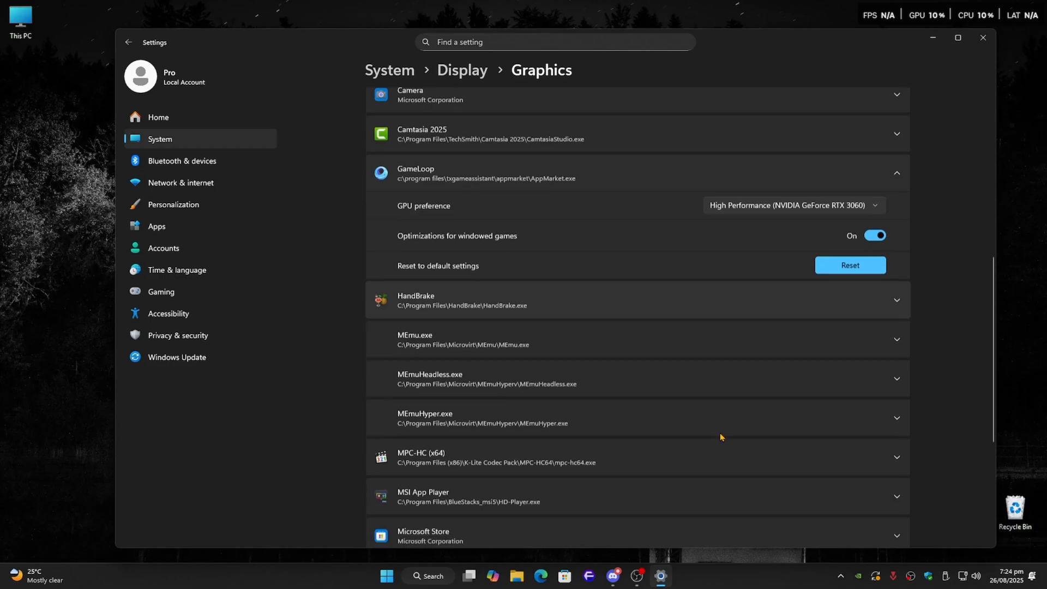
scroll(up, 3)
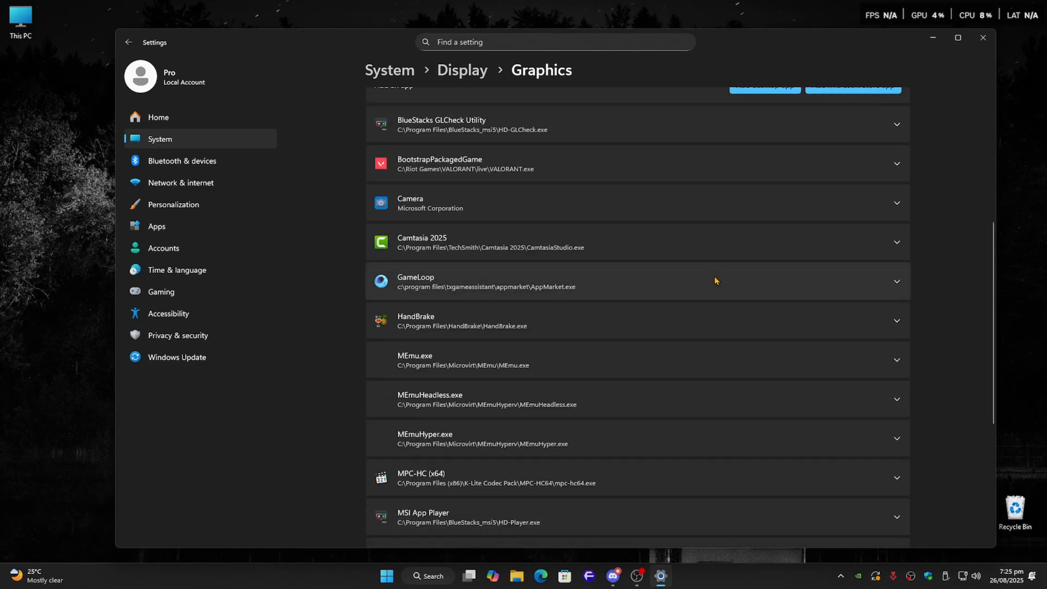
click(897, 281)
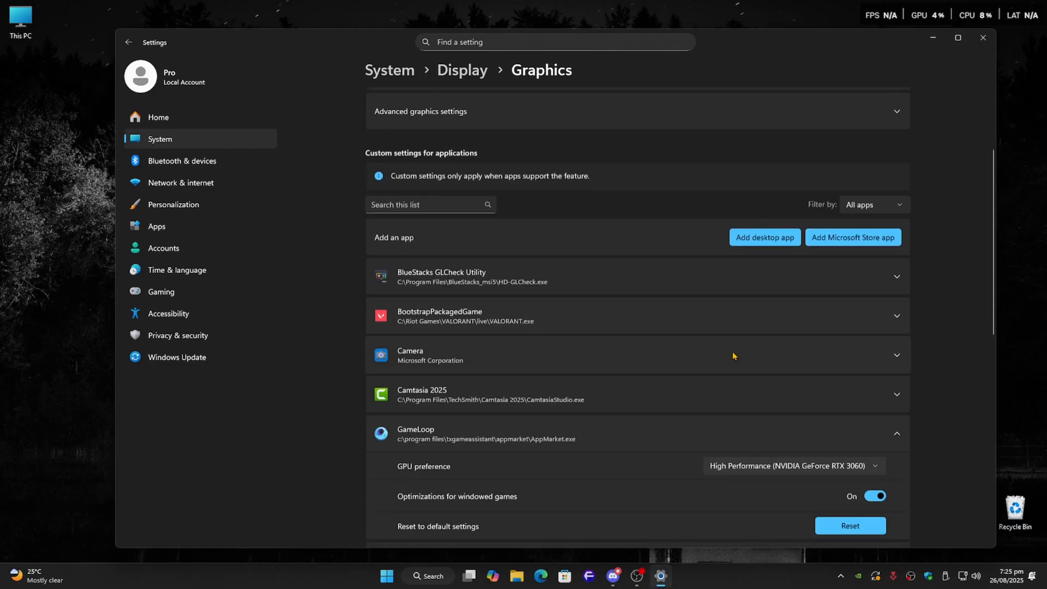
scroll(down, 3)
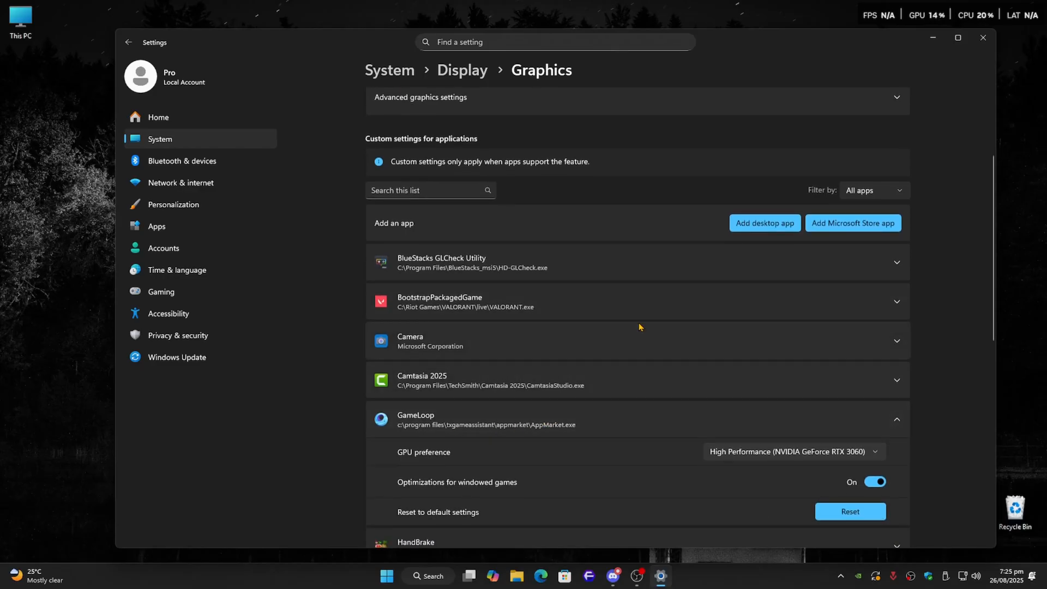
click(764, 223)
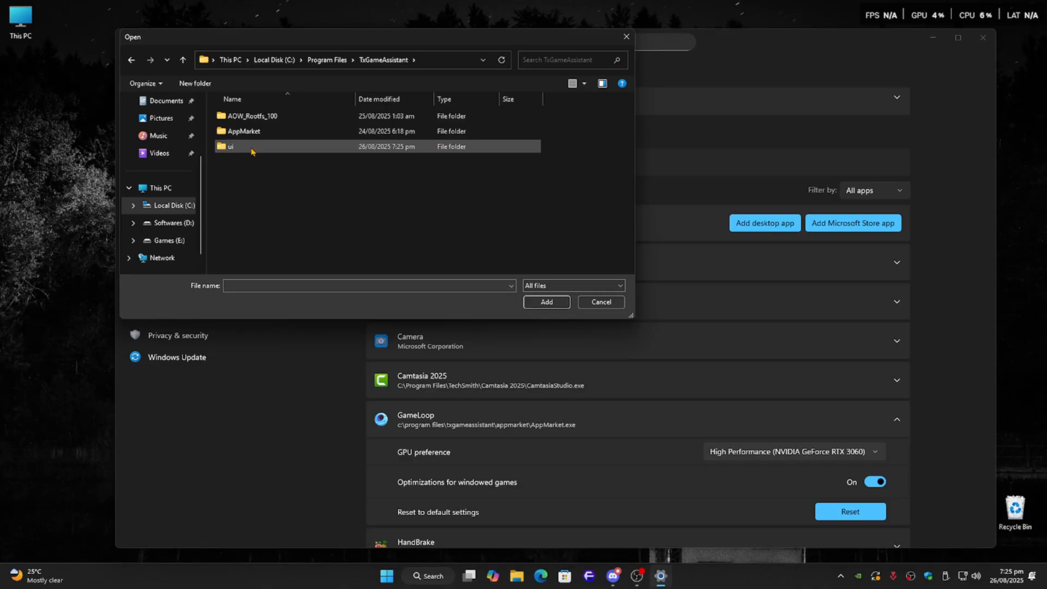
Add AndroidEmulator and AndroidRenderer from TxGameAssistant\ui to the graphics list
double_click(228, 145)
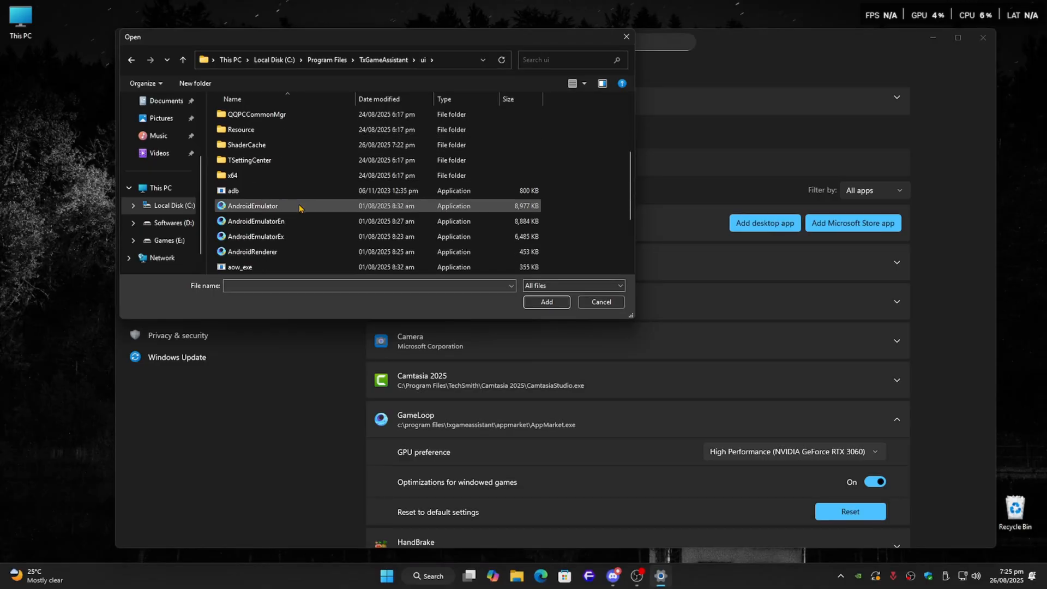
click(252, 206)
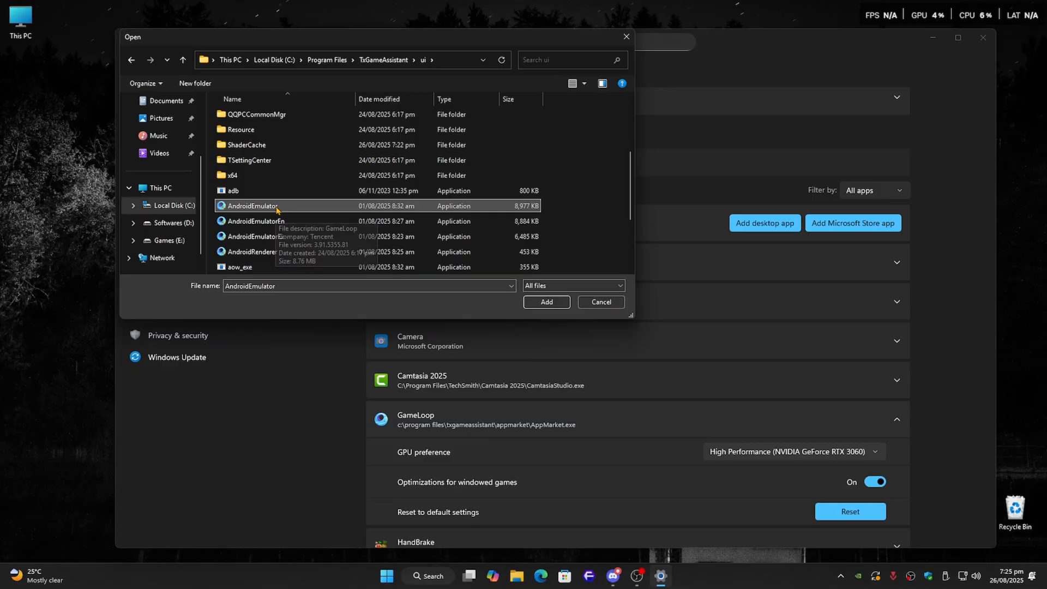
click(546, 302)
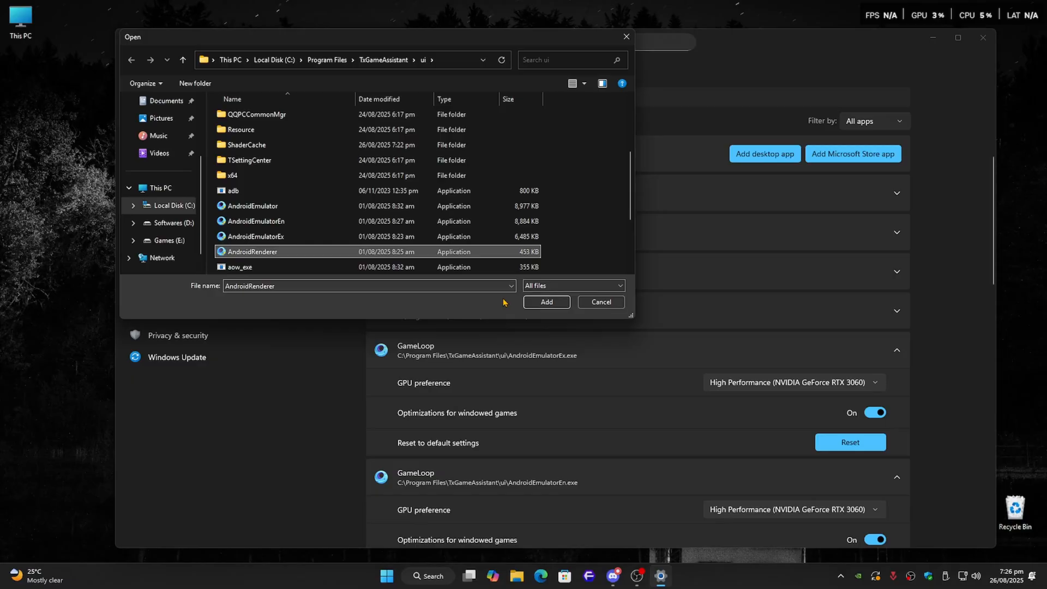
click(546, 302)
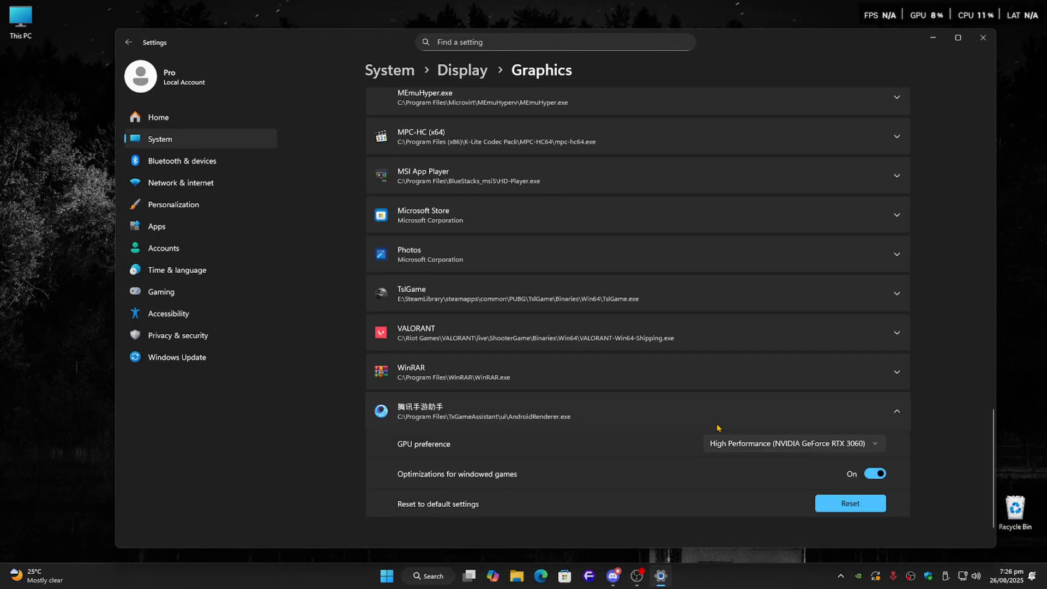
scroll(down, 3)
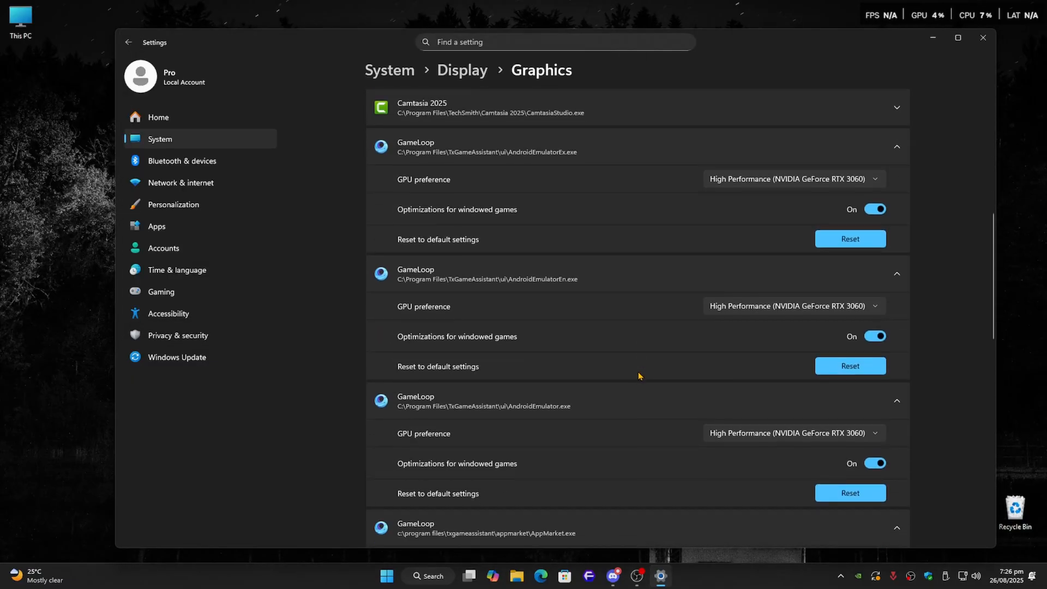
scroll(up, 3)
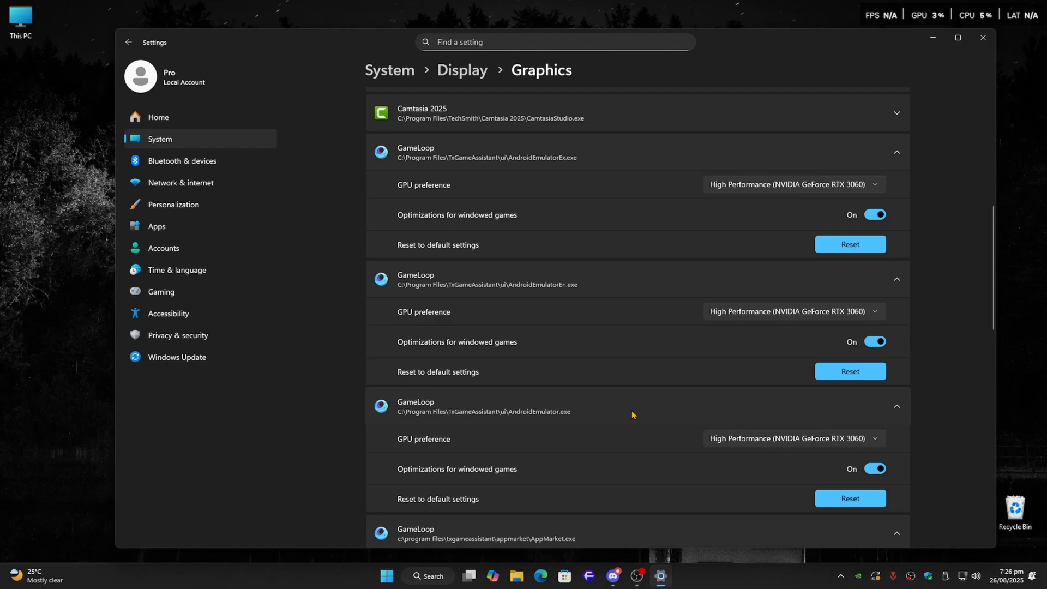
scroll(down, 3)
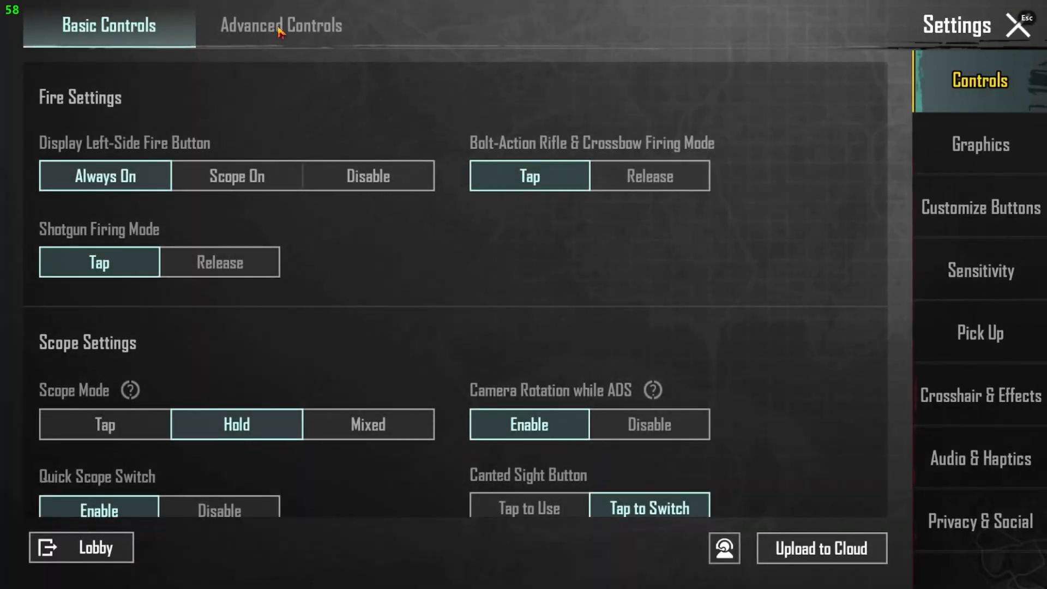
Apply PUBG Mobile's Better Frame Rate graphics preset at 120 FPS
click(980, 144)
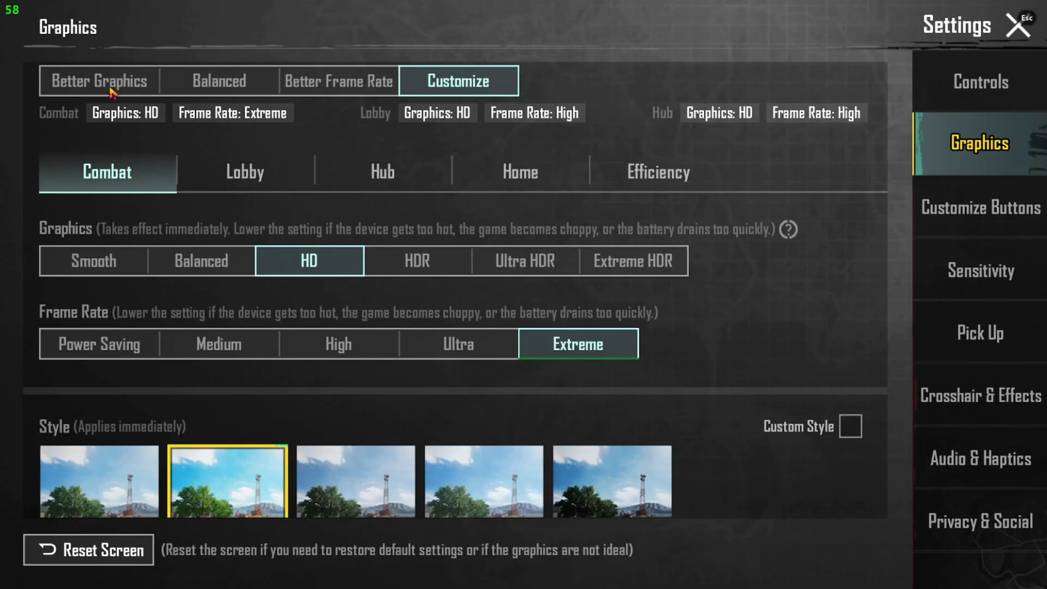
click(338, 81)
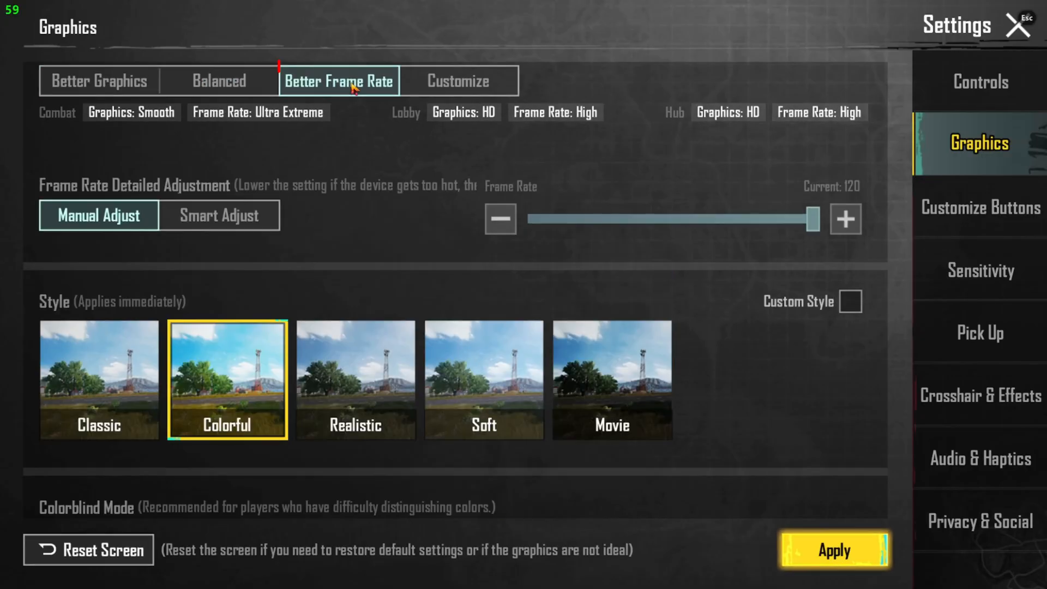
click(349, 82)
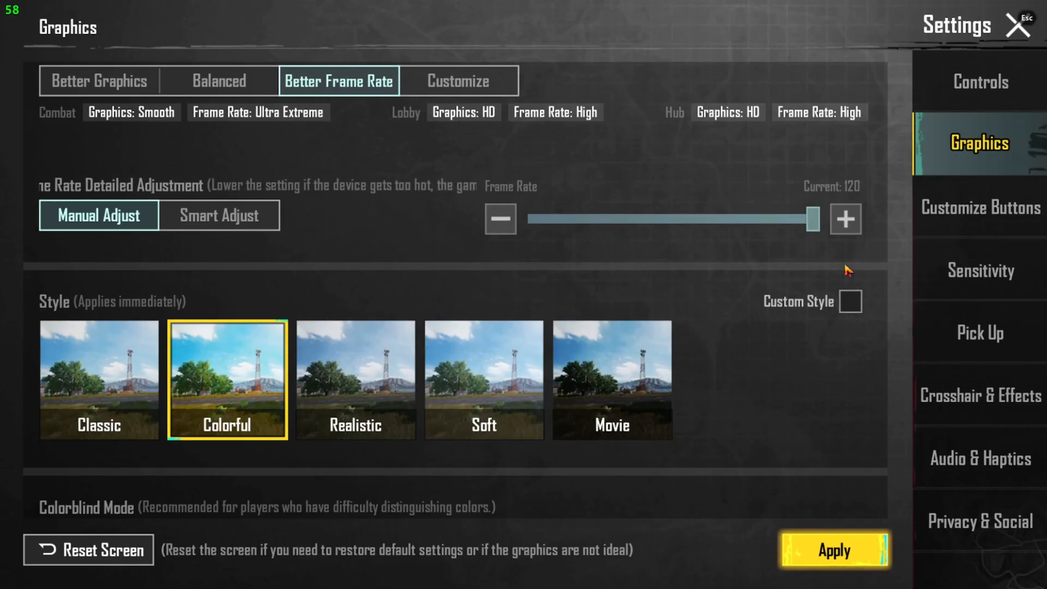
click(833, 550)
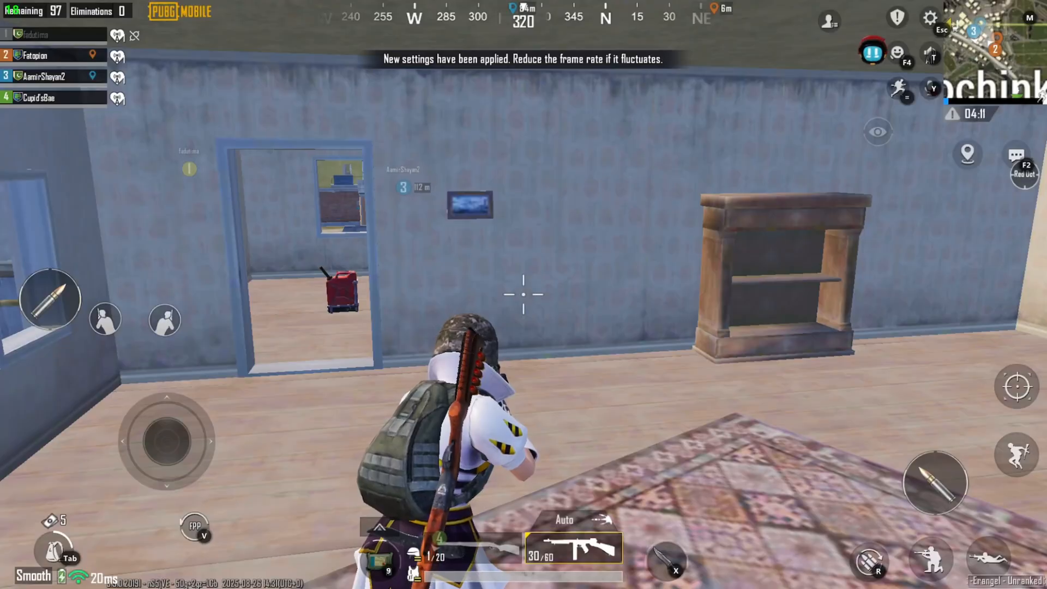